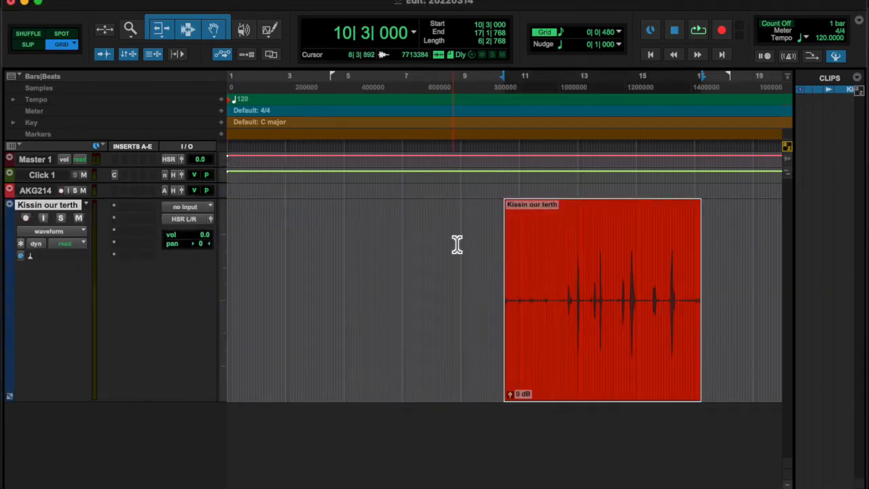
Step: Start looped playback of the 'Kissin our terth' clip from the transport
{"action": "left_click", "coordinate": [697, 30]}
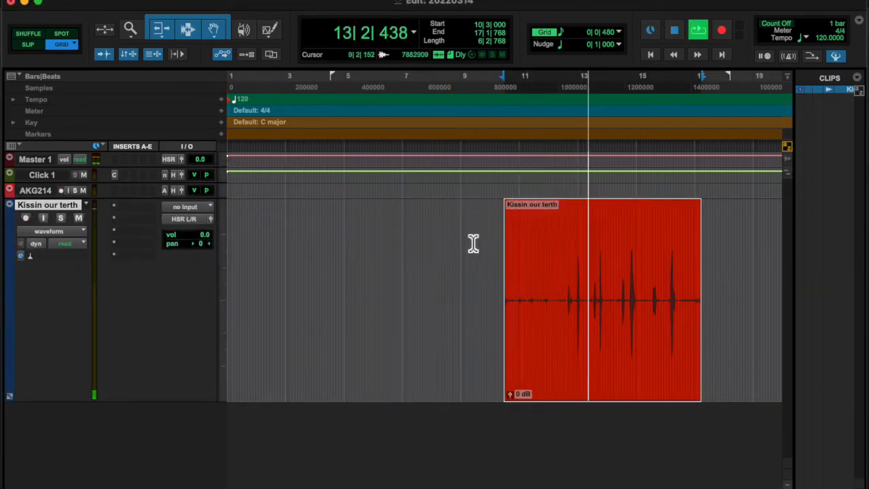